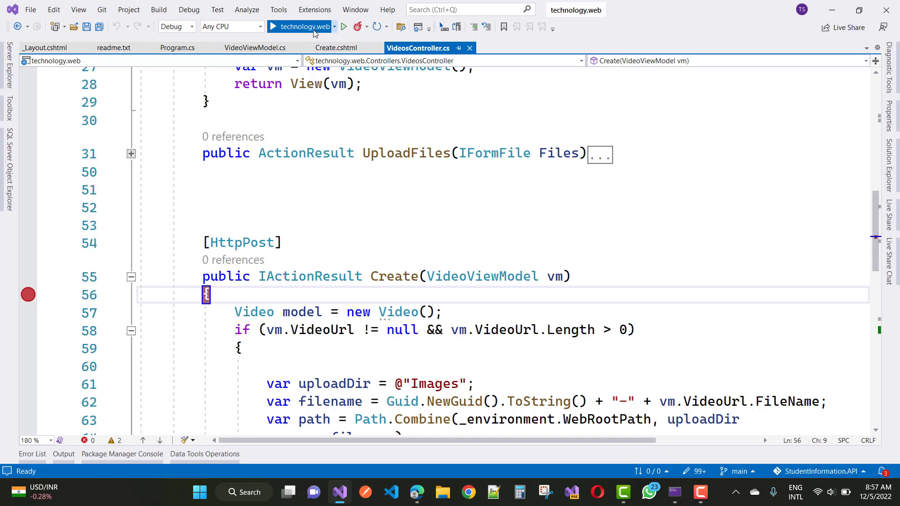
Run the technology.web app in debug so its home page loads in the browser.
left_click(272, 27)
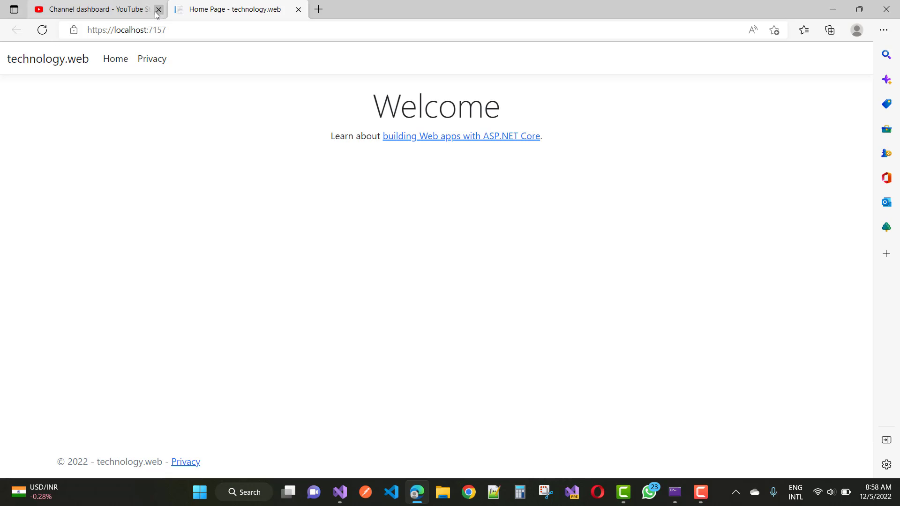
Go to localhost:7157/videos/create and fill the title with 'HollywoodSong Waka waka'.
left_click(157, 8)
type("/")
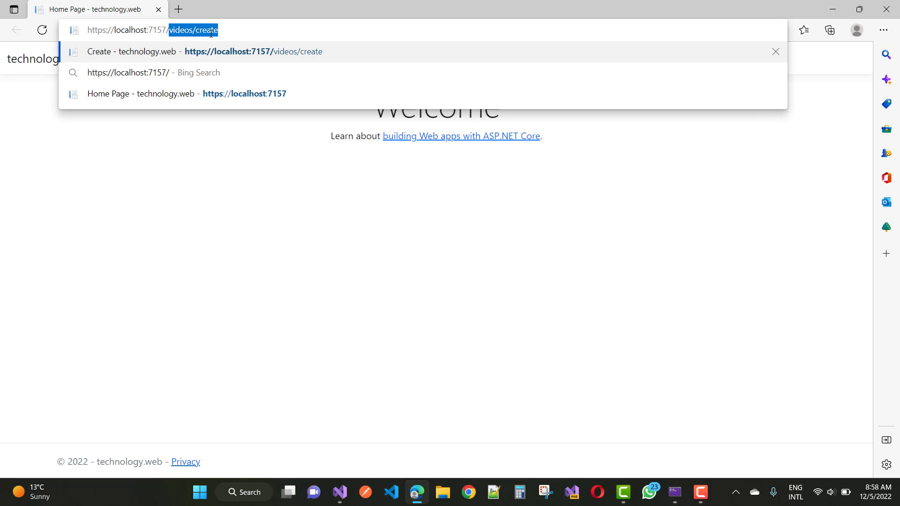
key("Enter")
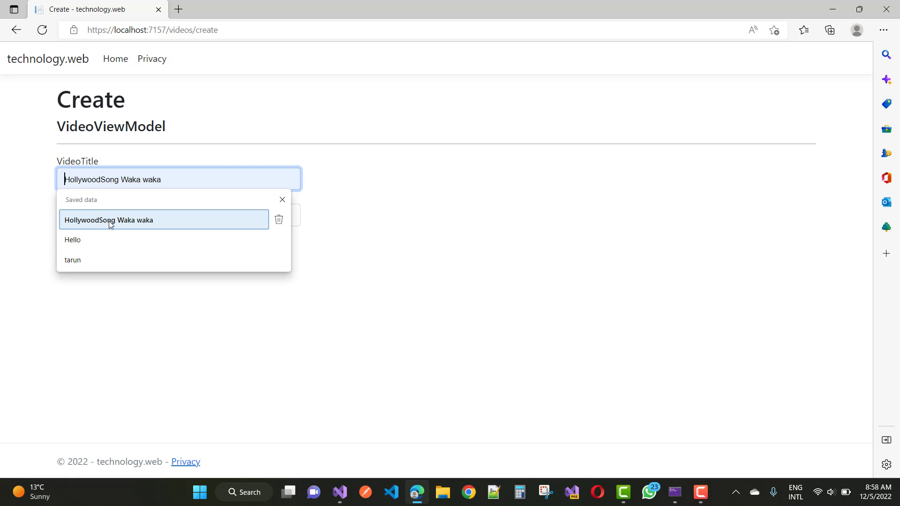
left_click(111, 219)
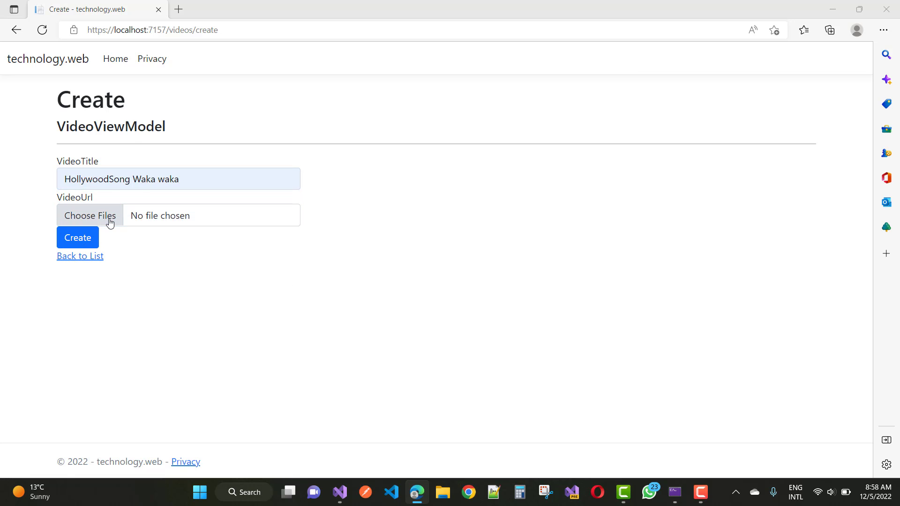
Attach the slow-motion MP4 video and submit the Create form, hitting the controller breakpoint.
left_click(90, 215)
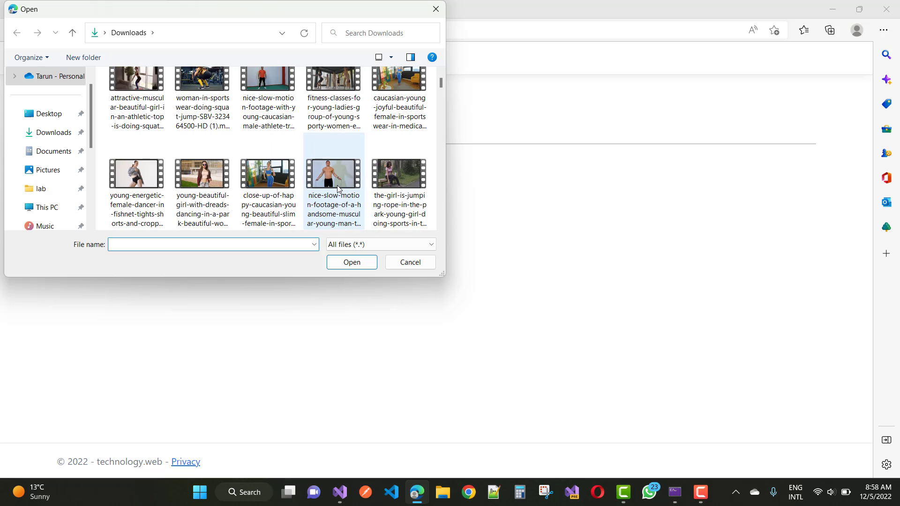
scroll("down", 3)
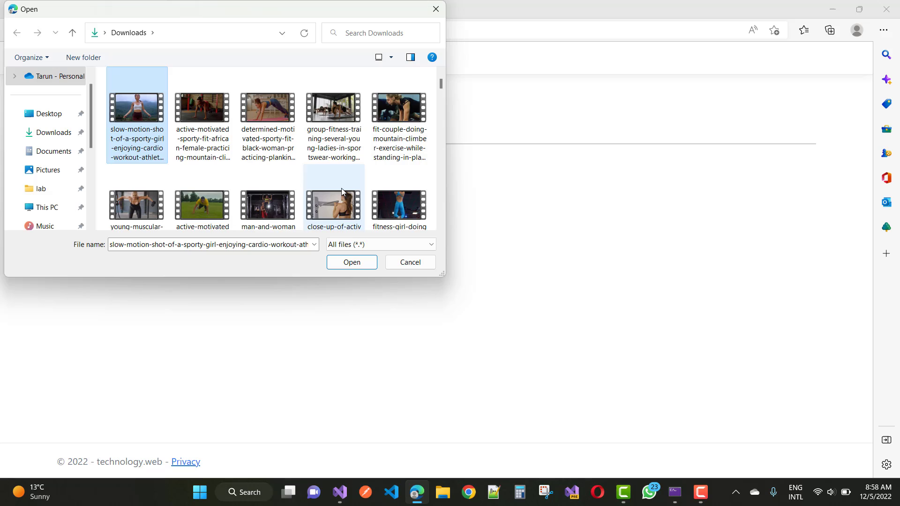
left_click(352, 262)
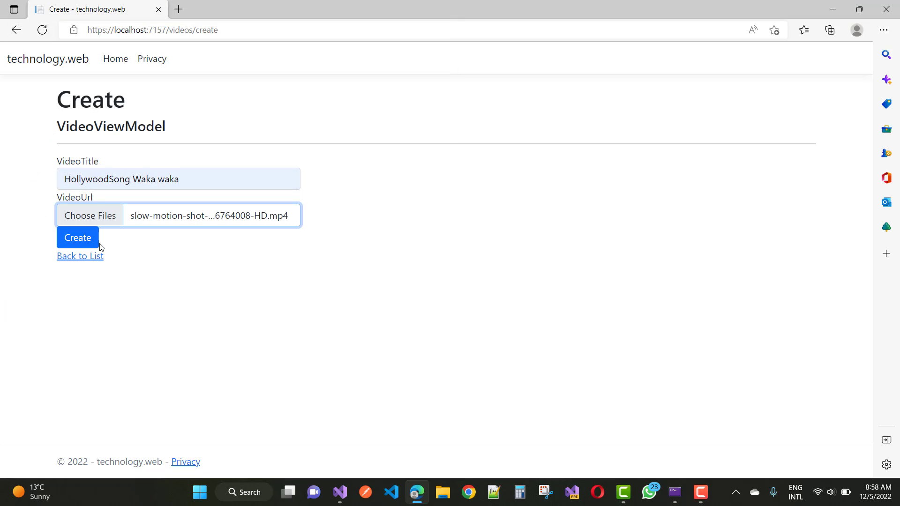
left_click(77, 238)
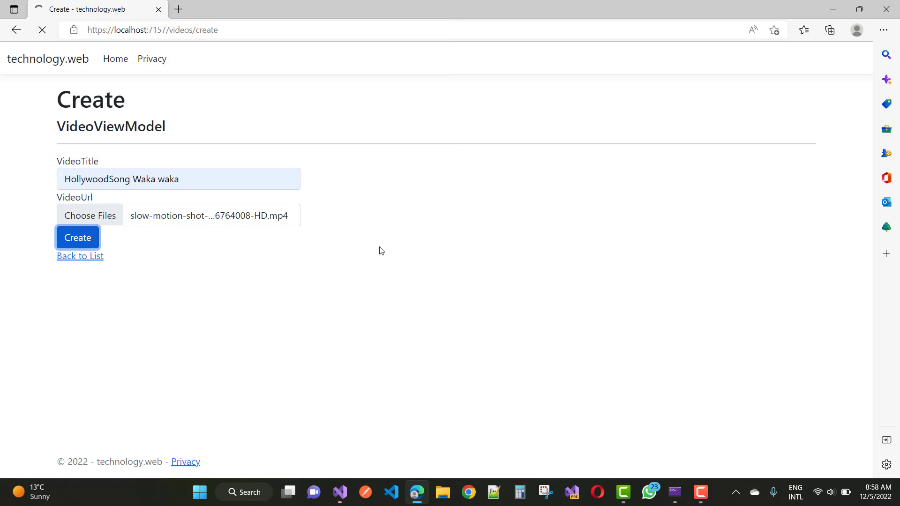
left_click(77, 237)
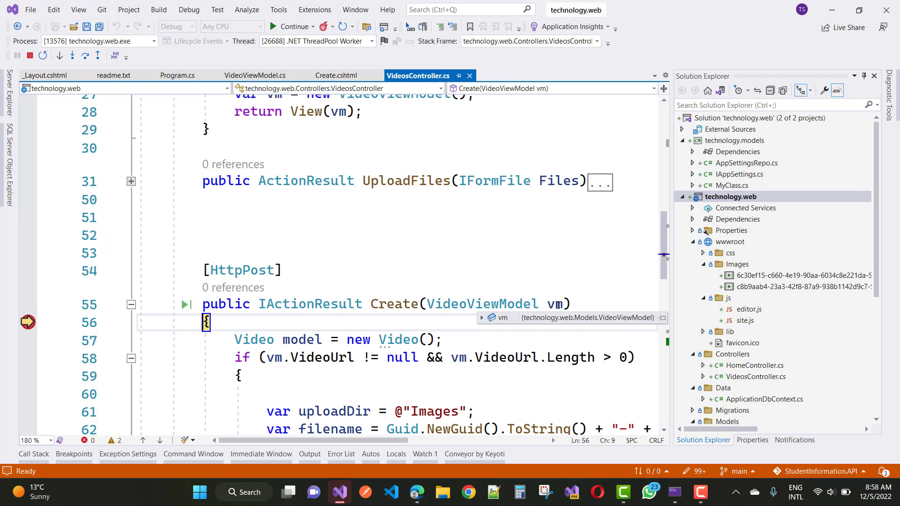
Stop debugging the running app, leaving the VideosController Create action open.
left_click(484, 317)
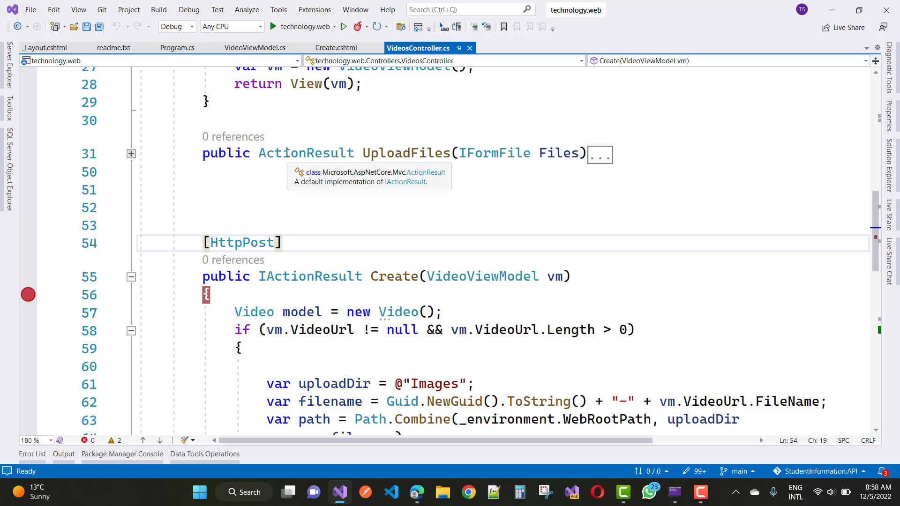
mouse_move(322, 117)
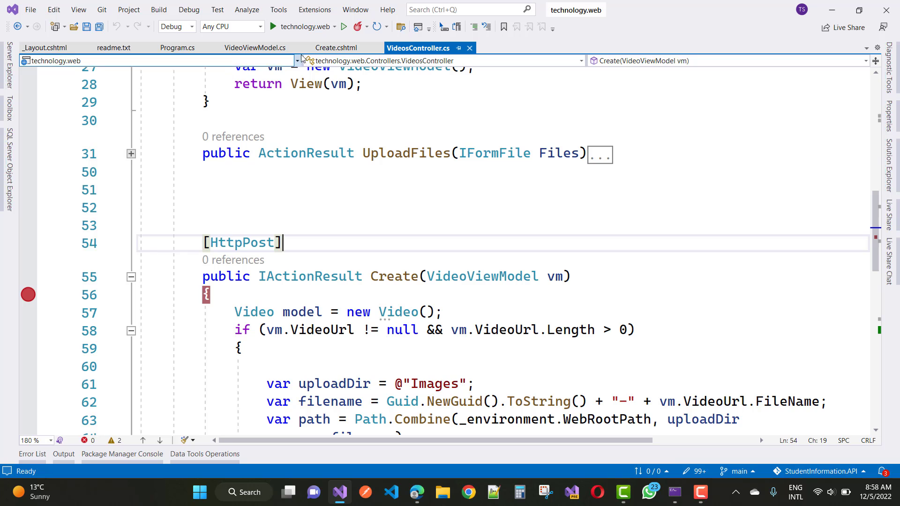
In Create.cshtml delete the 'multiple' attribute from the VideoUrl file input and review the duration script.
left_click(334, 47)
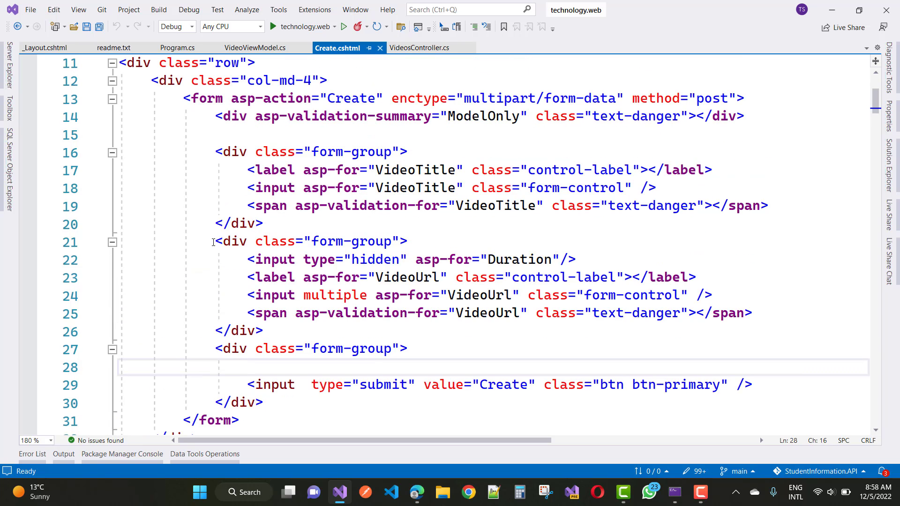
left_click_drag(215, 241, 408, 349)
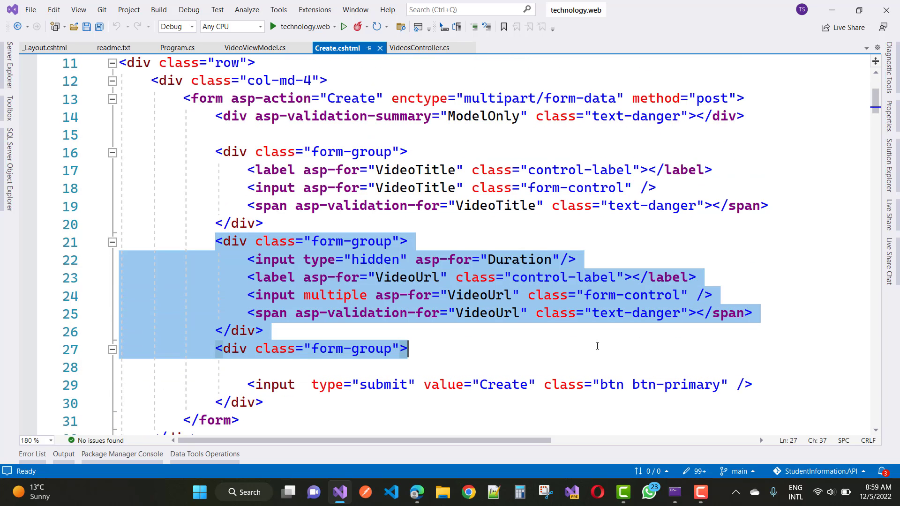
left_click(353, 294)
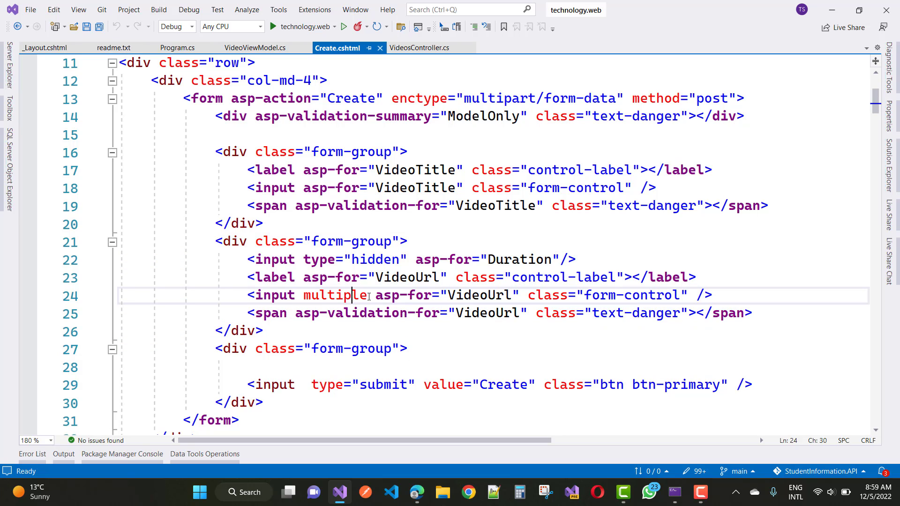
double_click(333, 295)
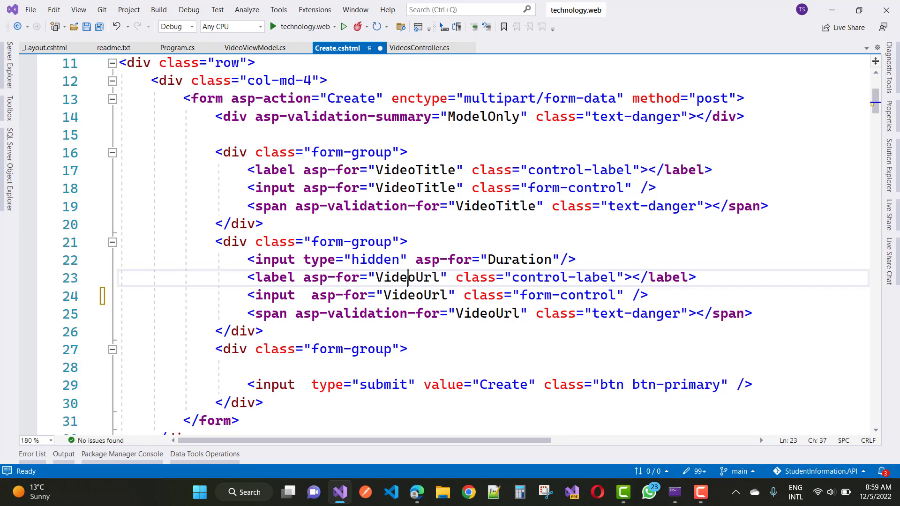
double_click(409, 277)
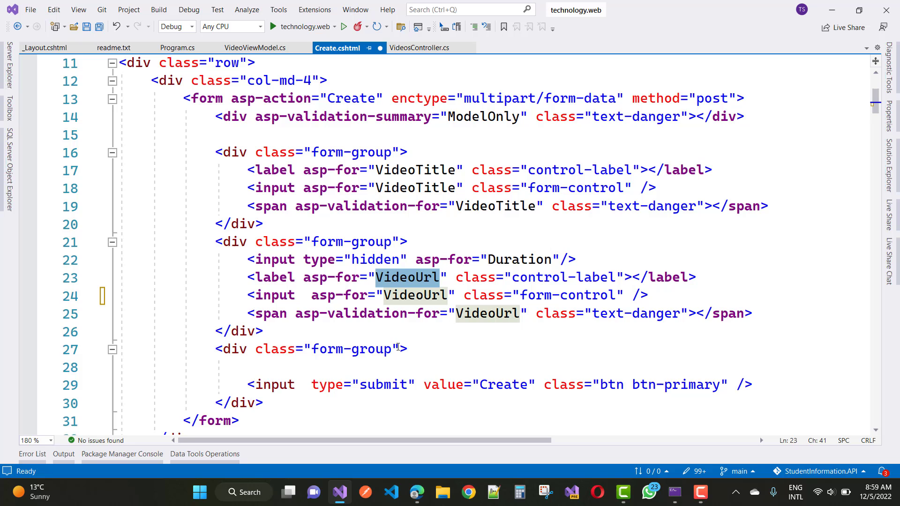
scroll("down", 3)
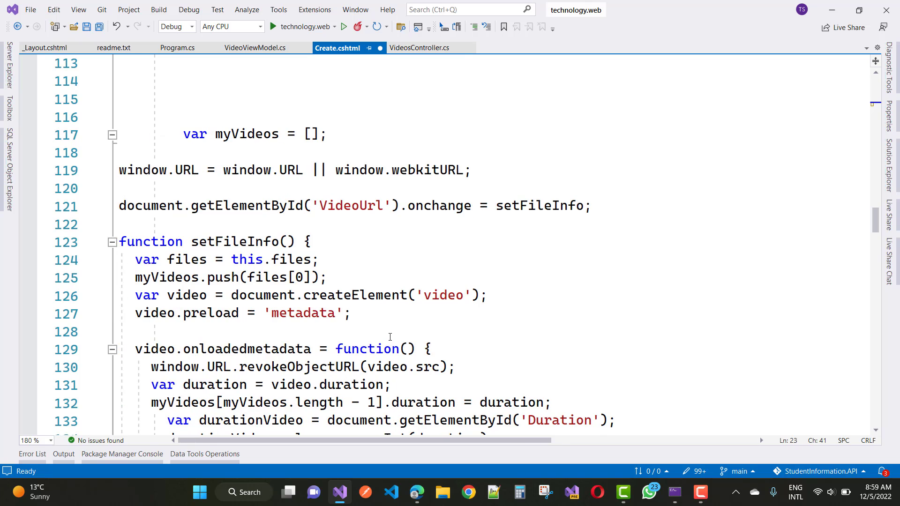
mouse_move(355, 148)
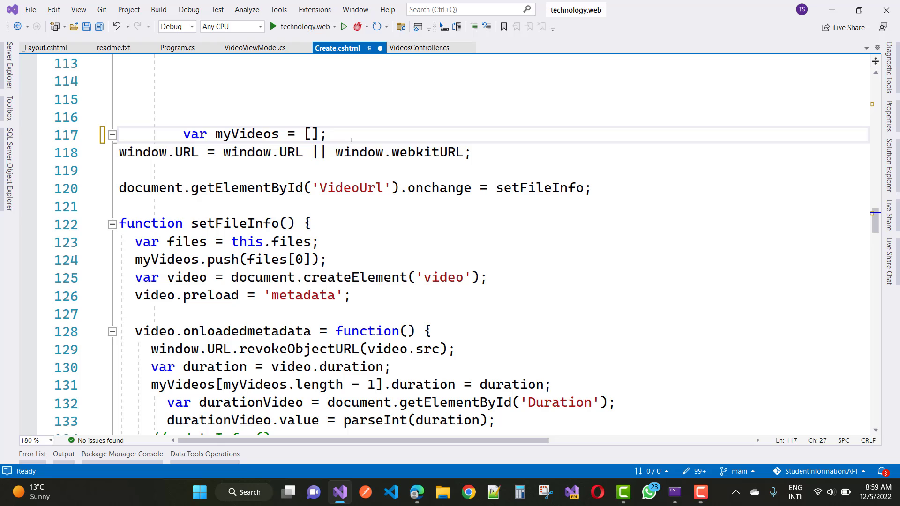
left_click(490, 153)
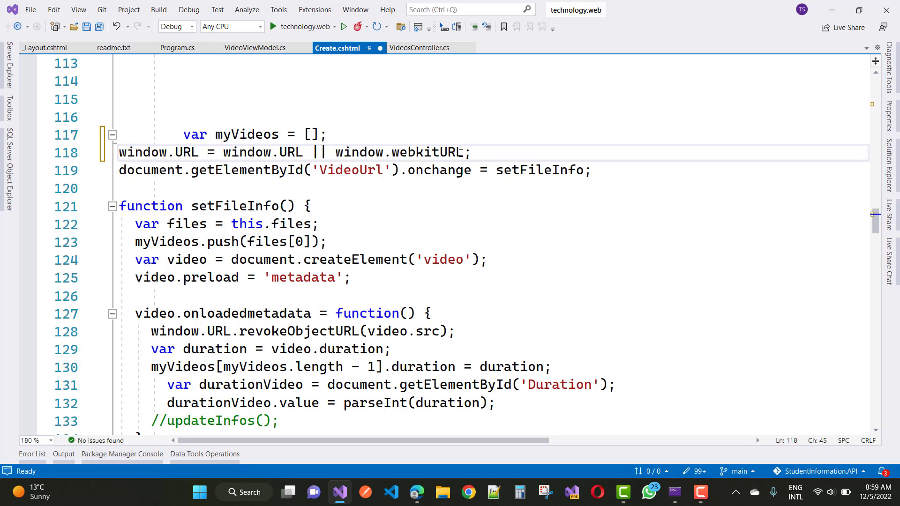
mouse_move(320, 176)
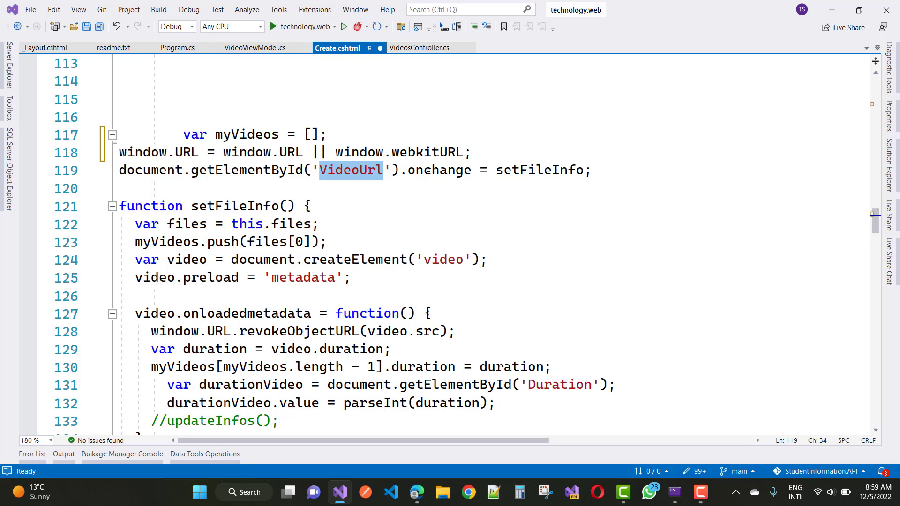
mouse_move(520, 192)
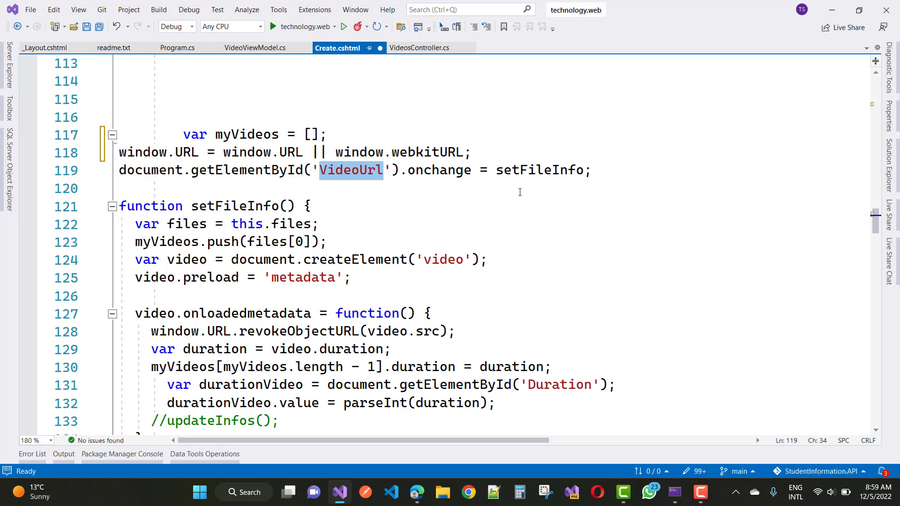
mouse_move(493, 169)
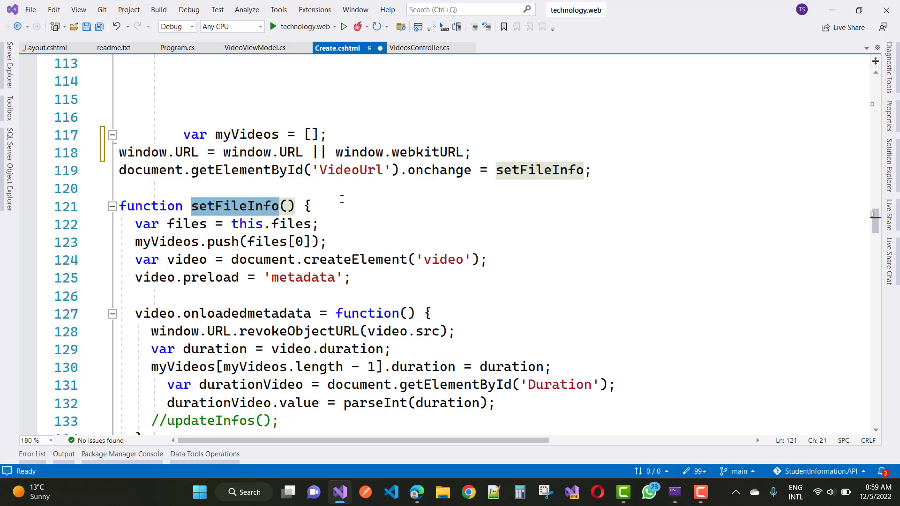
mouse_move(164, 241)
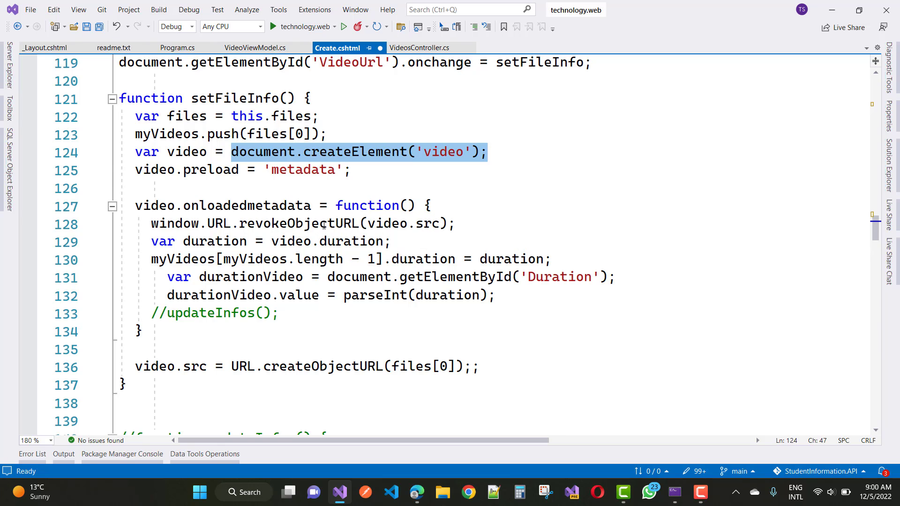
mouse_move(325, 223)
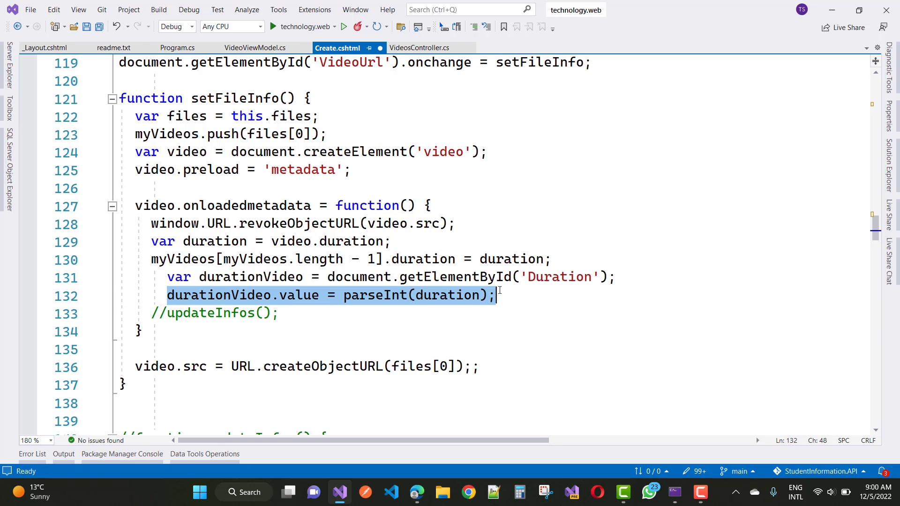
left_click(319, 294)
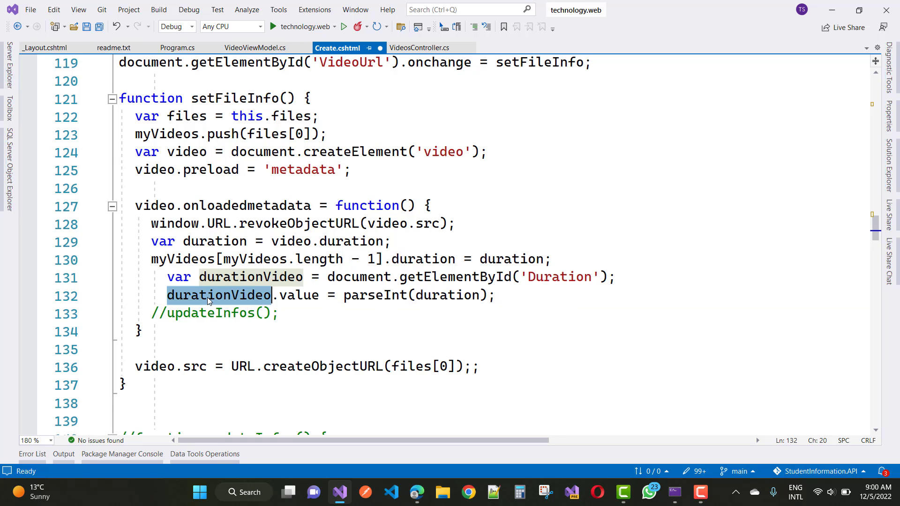
scroll("down", 3)
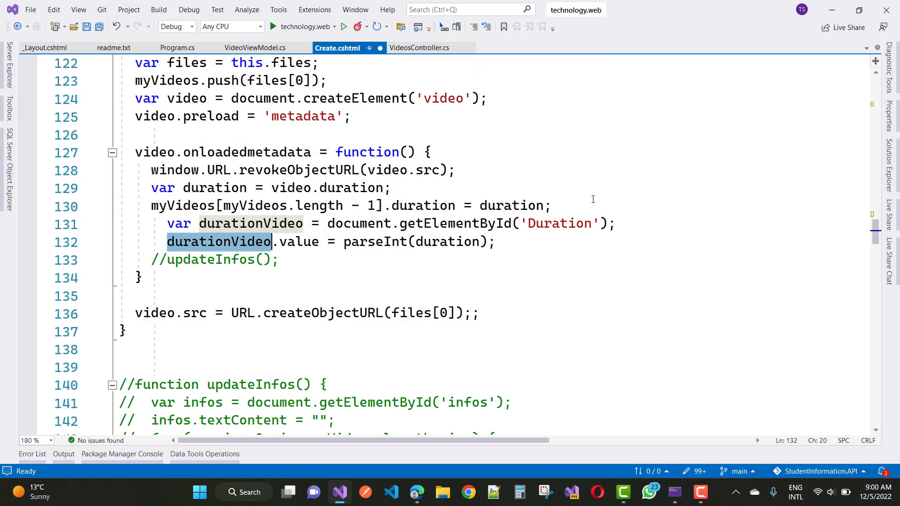
scroll("up", 3)
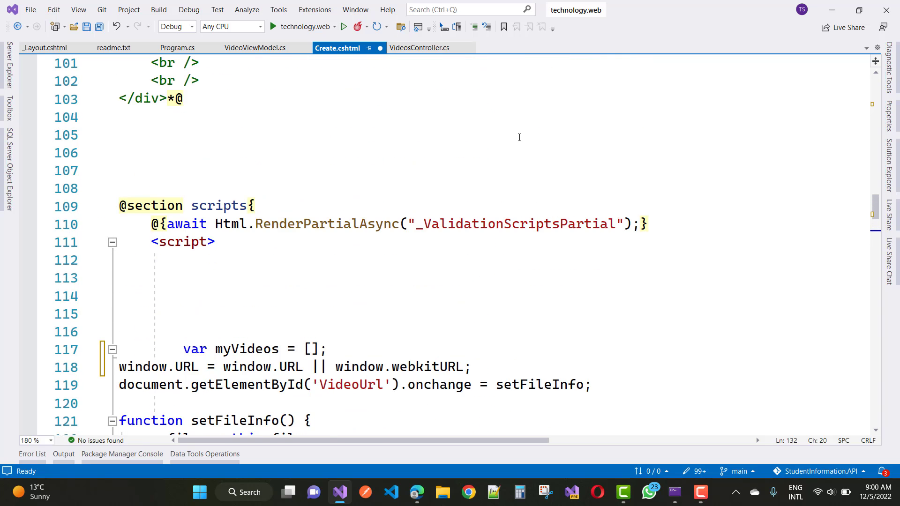
scroll("up", 3)
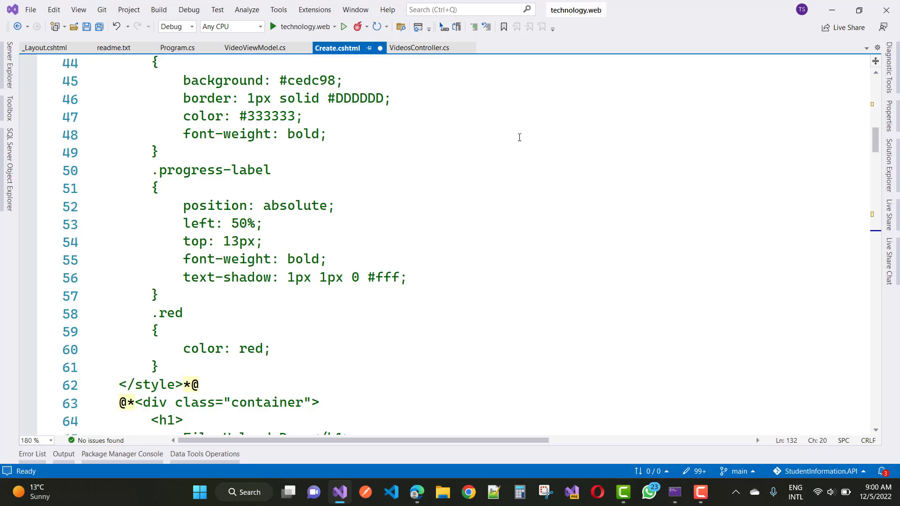
scroll("up", 3)
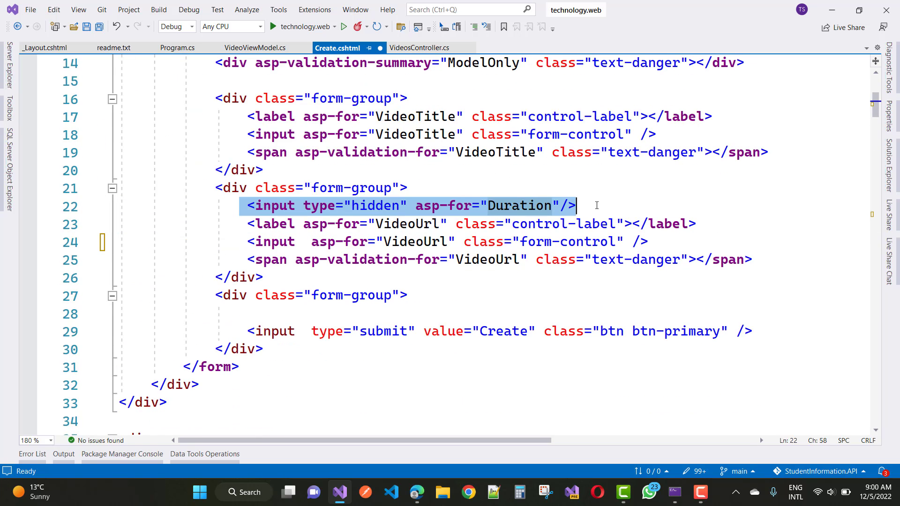
scroll("down", 3)
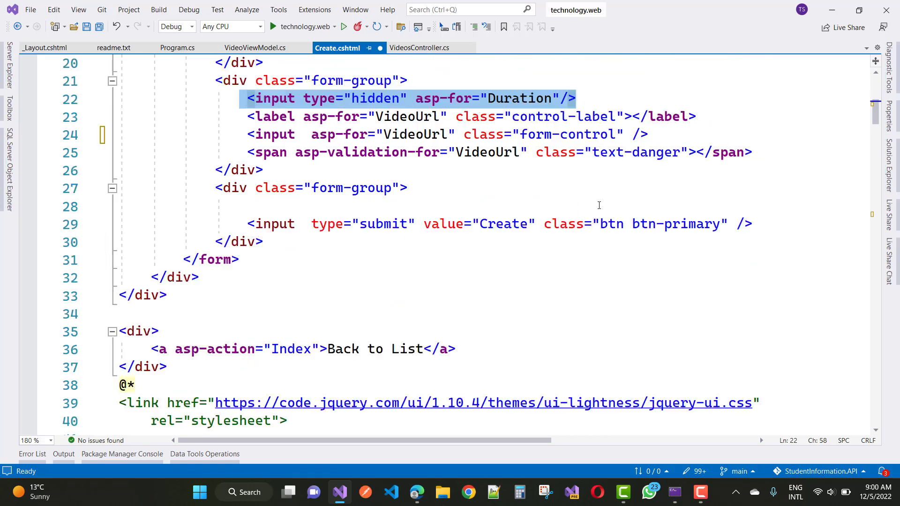
scroll("down", 3)
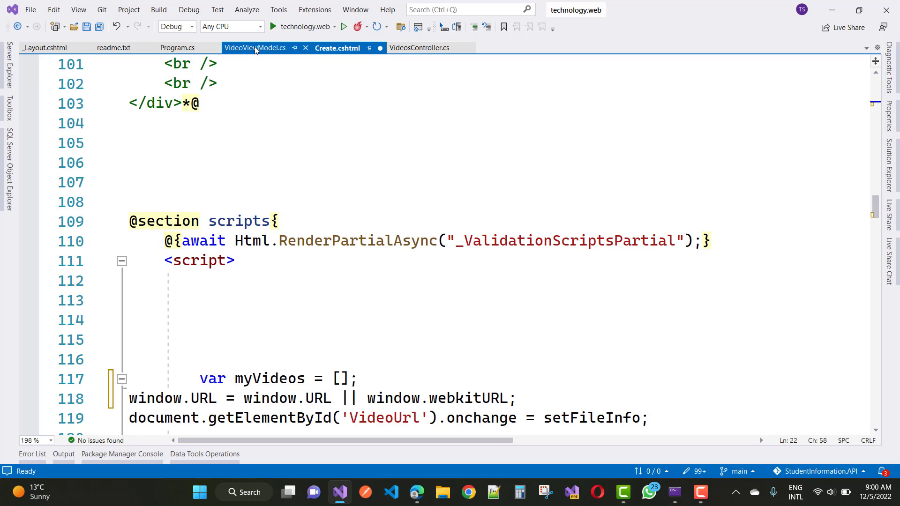
Show VideosController.cs at the [HttpPost] Create action with its breakpoint.
left_click(423, 48)
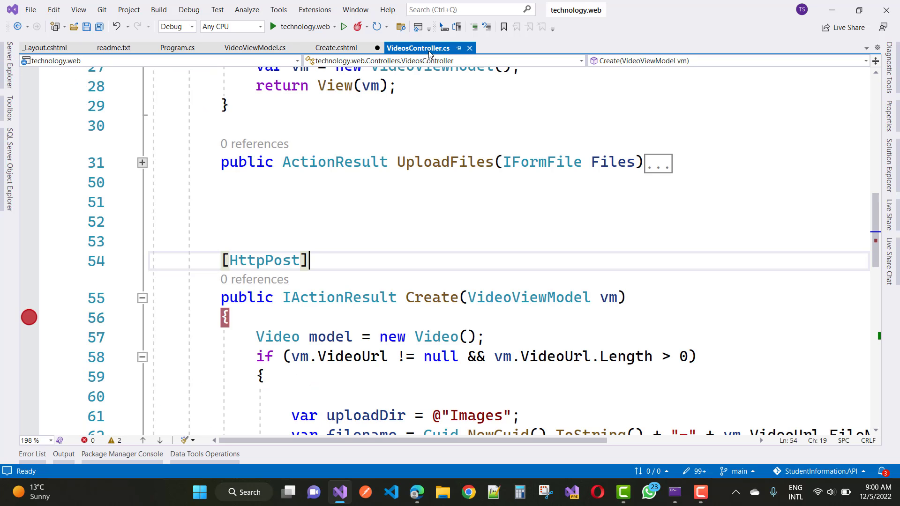
mouse_move(611, 297)
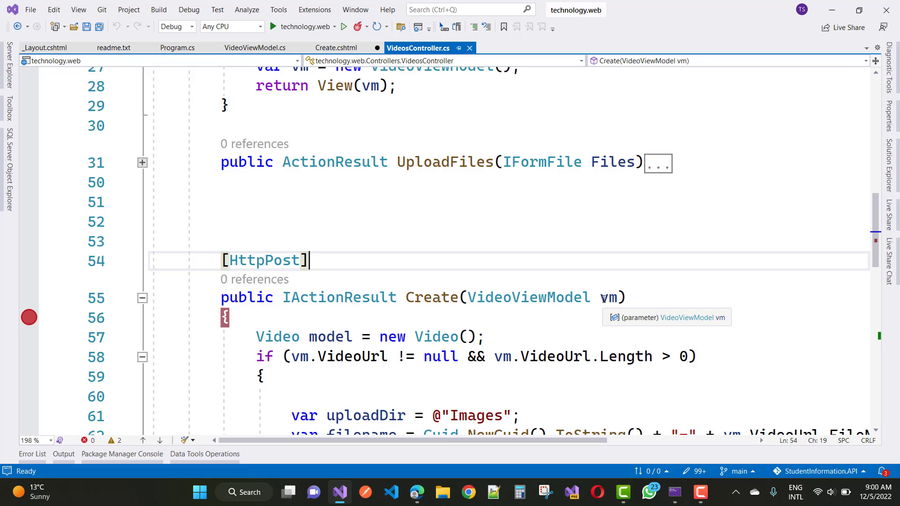
mouse_move(553, 277)
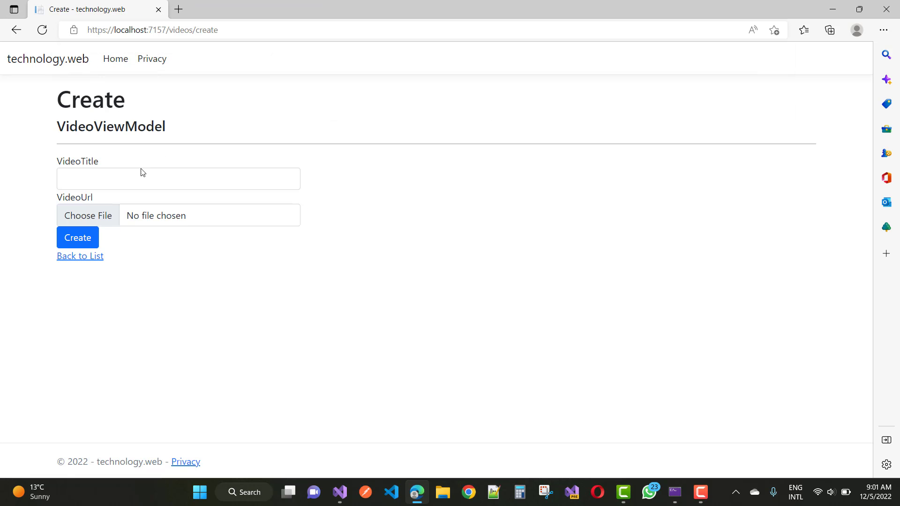
Choose the jumping rope video from Downloads and attempt to submit without a title.
left_click(88, 216)
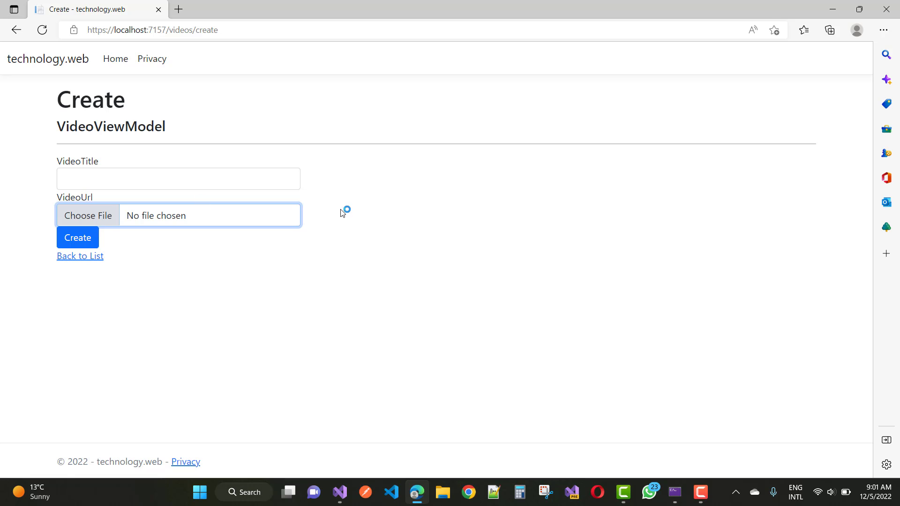
left_click(88, 216)
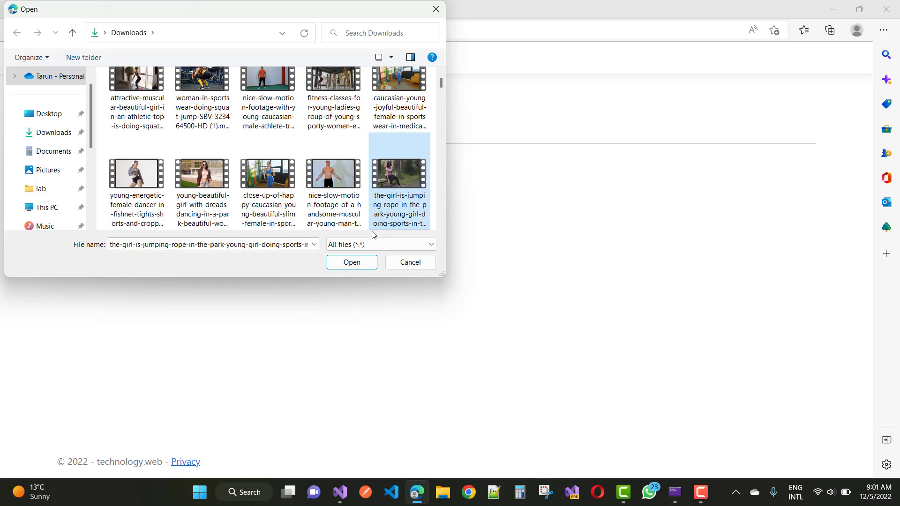
left_click(352, 262)
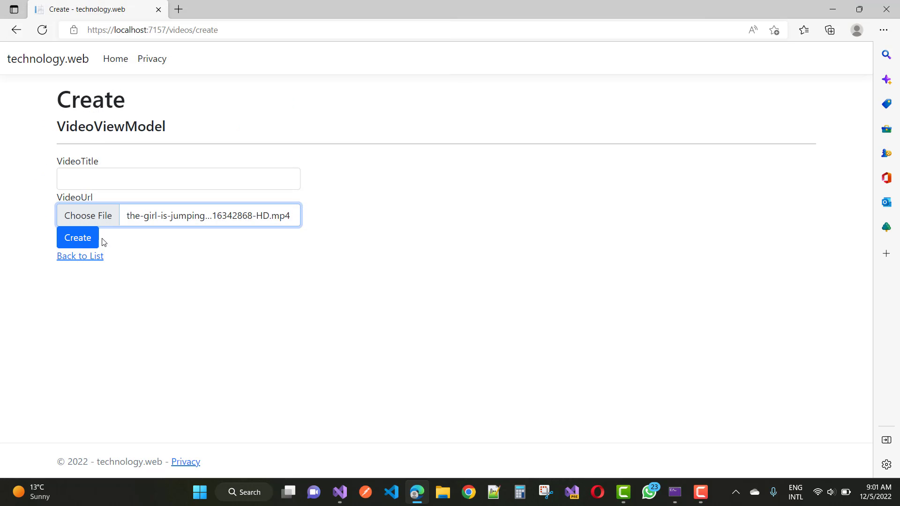
left_click(77, 237)
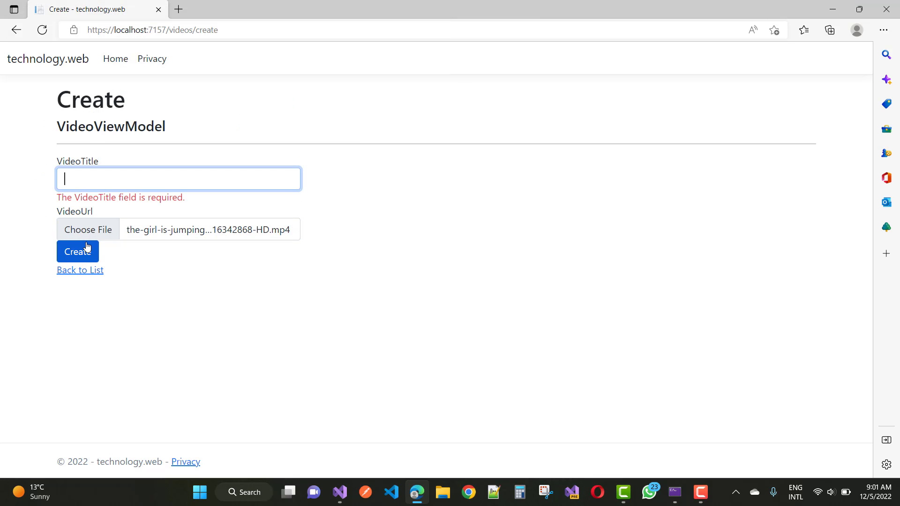
Enter title 'Hello', submit the form, and inspect vm at the breakpoint showing Duration 21.
type("Hello")
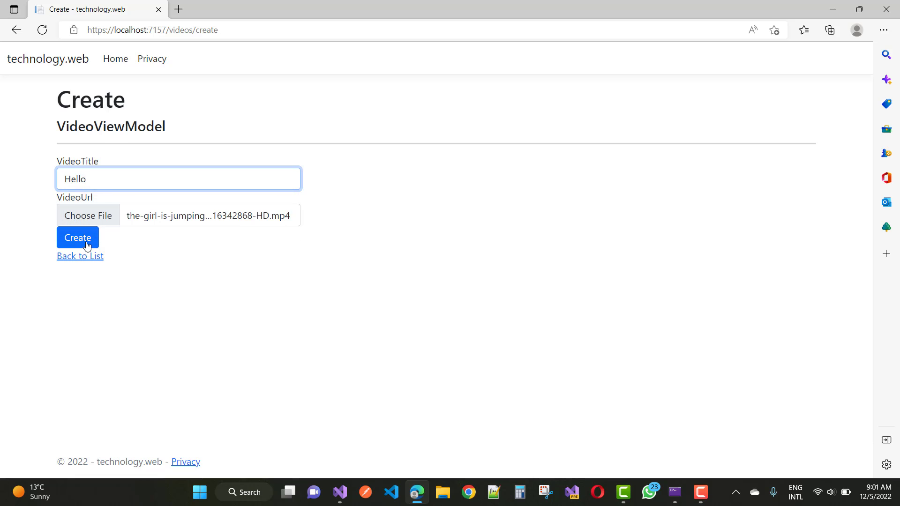
left_click(77, 238)
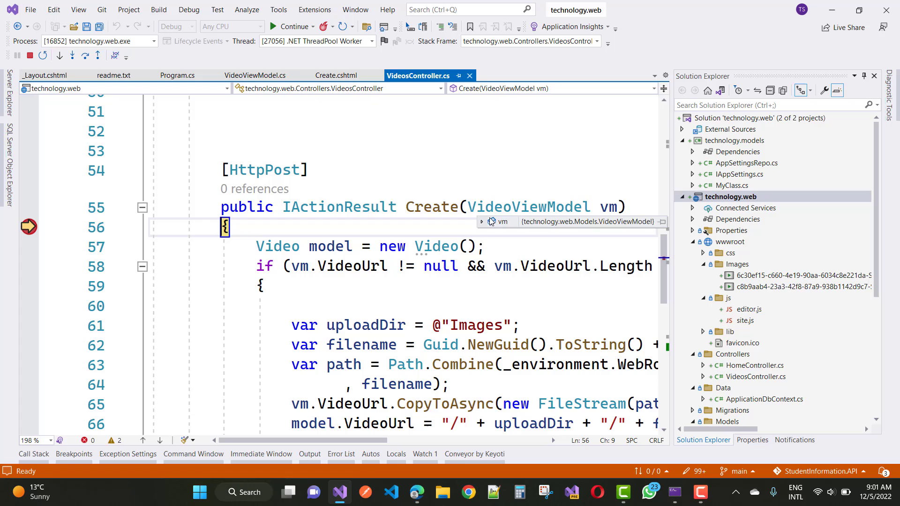
left_click(481, 221)
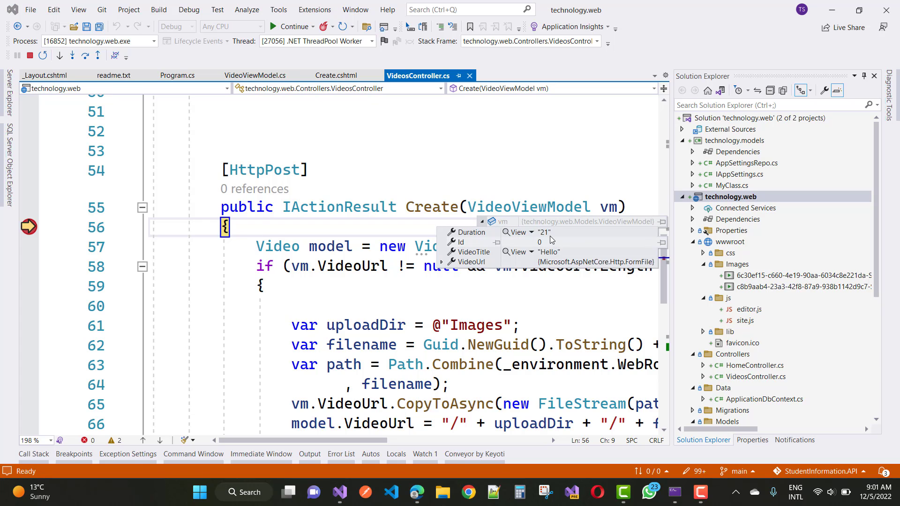